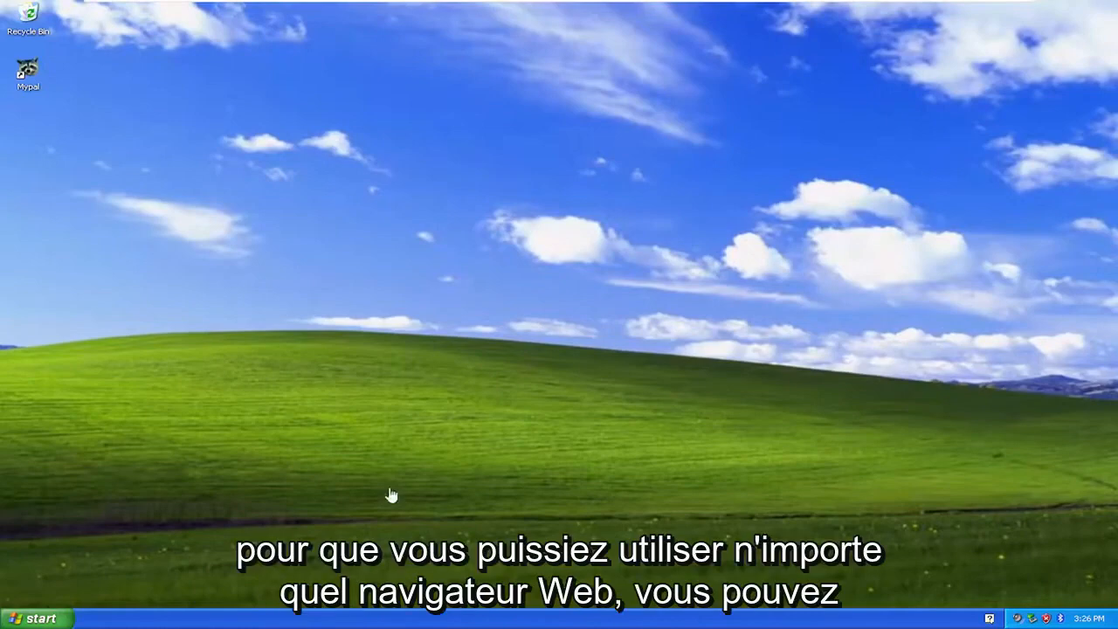
Launch Internet Explorer from the Start menu's All Programs list
left_click(32, 615)
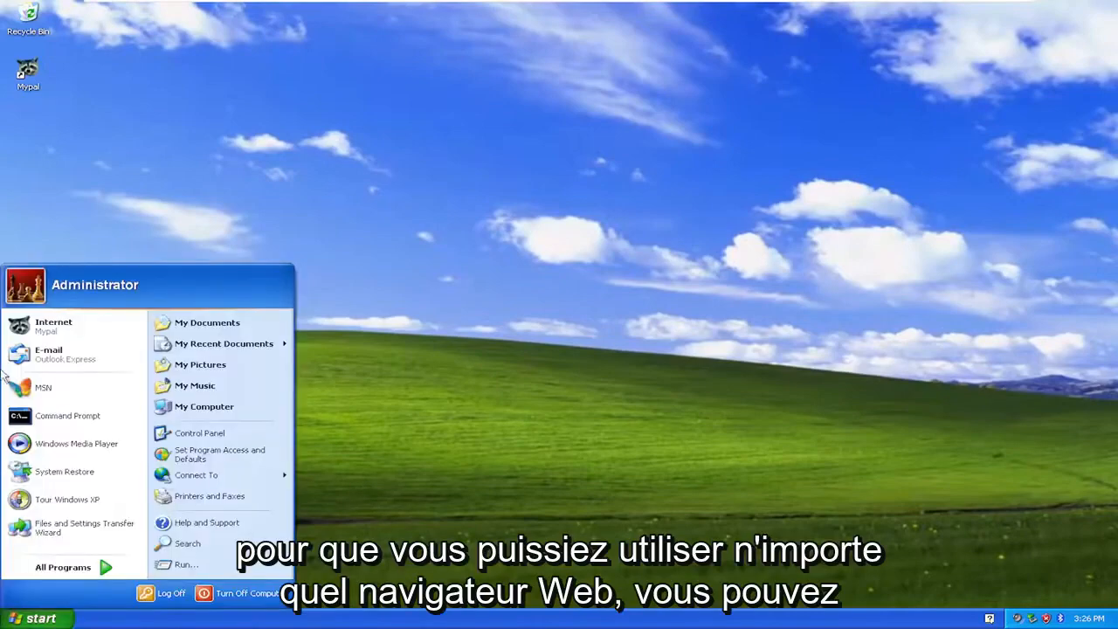
mouse_move(70, 528)
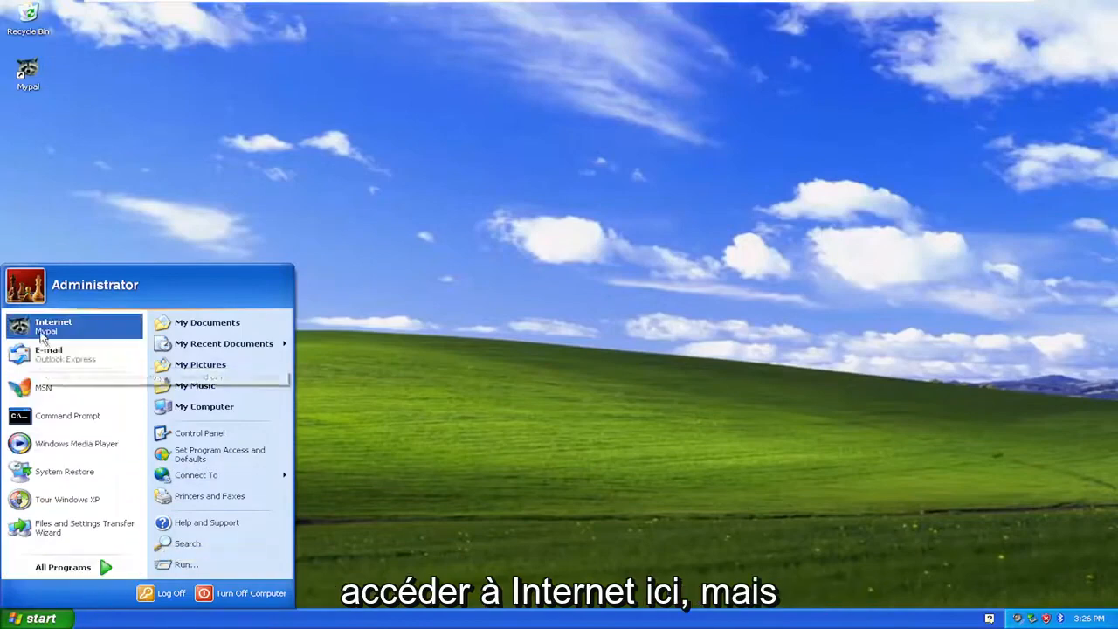
left_click(63, 566)
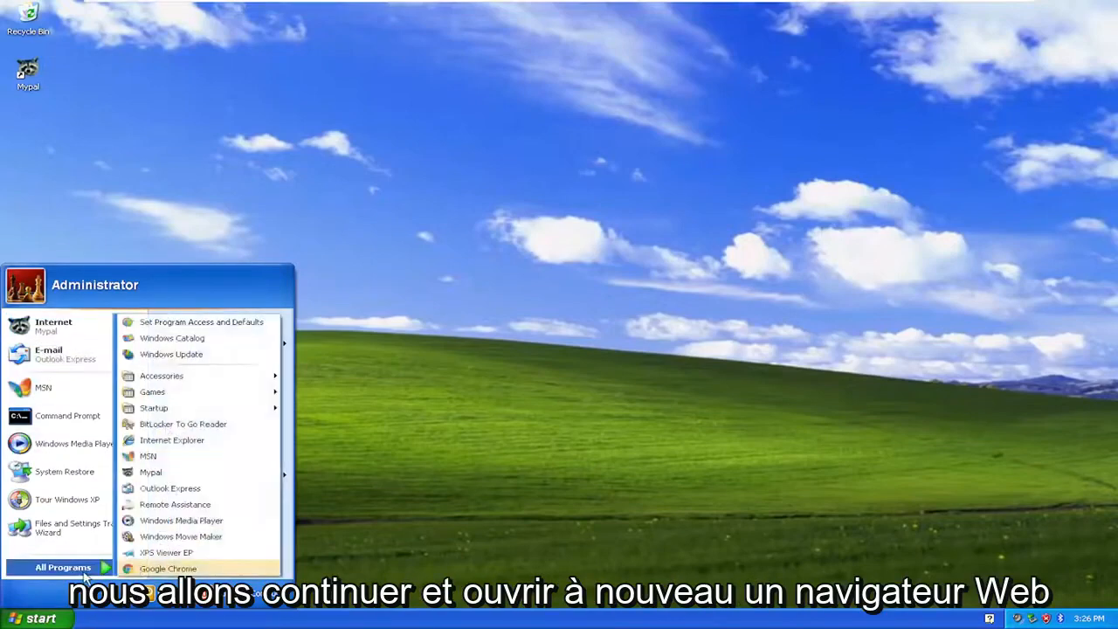
left_click(171, 441)
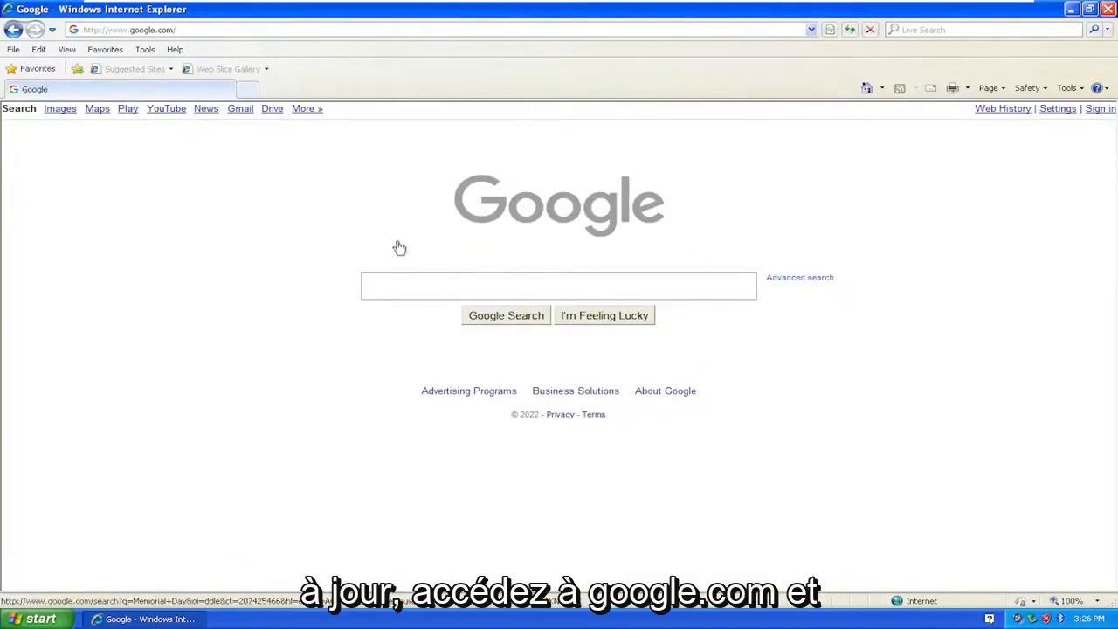
Search Google for firefox and follow the Download Firefox Browser result past the certificate warning
left_click(560, 287)
type("firefox")
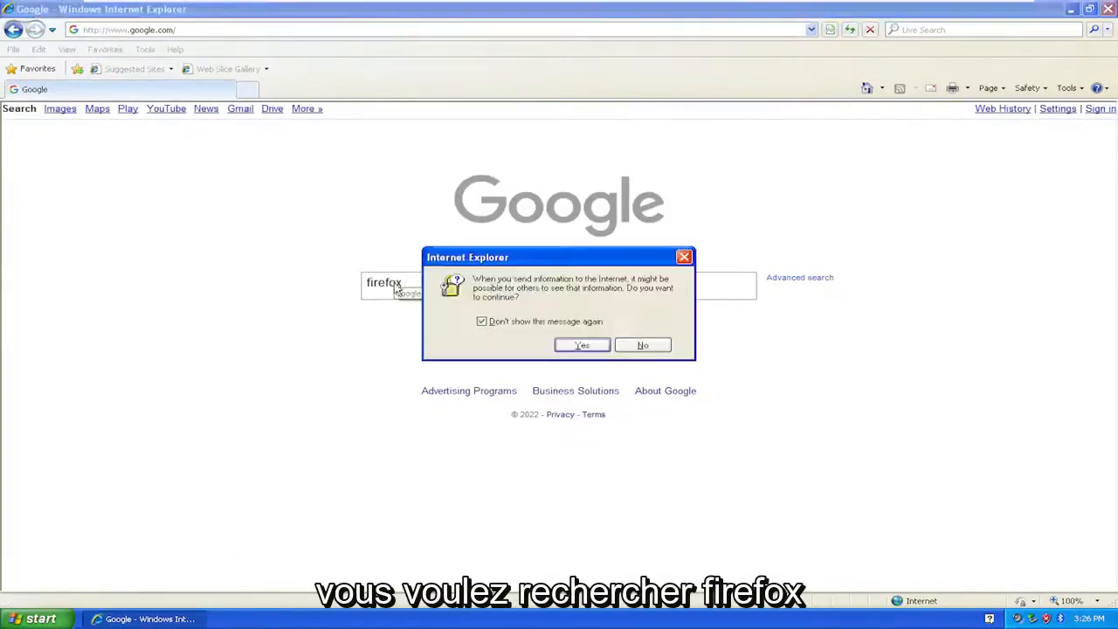
left_click(582, 345)
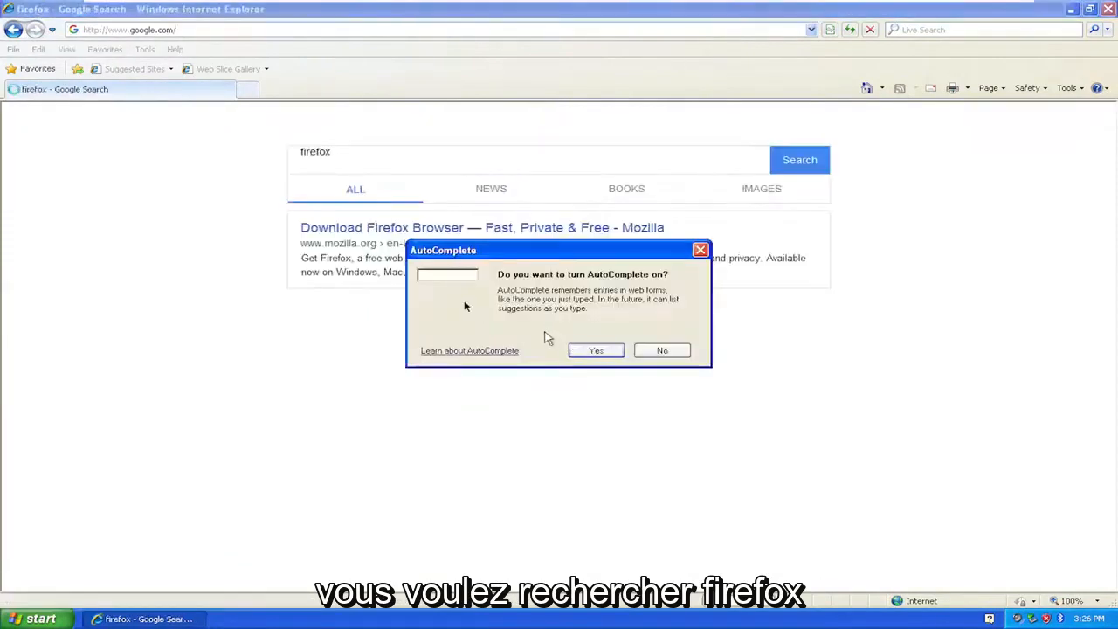
left_click(662, 350)
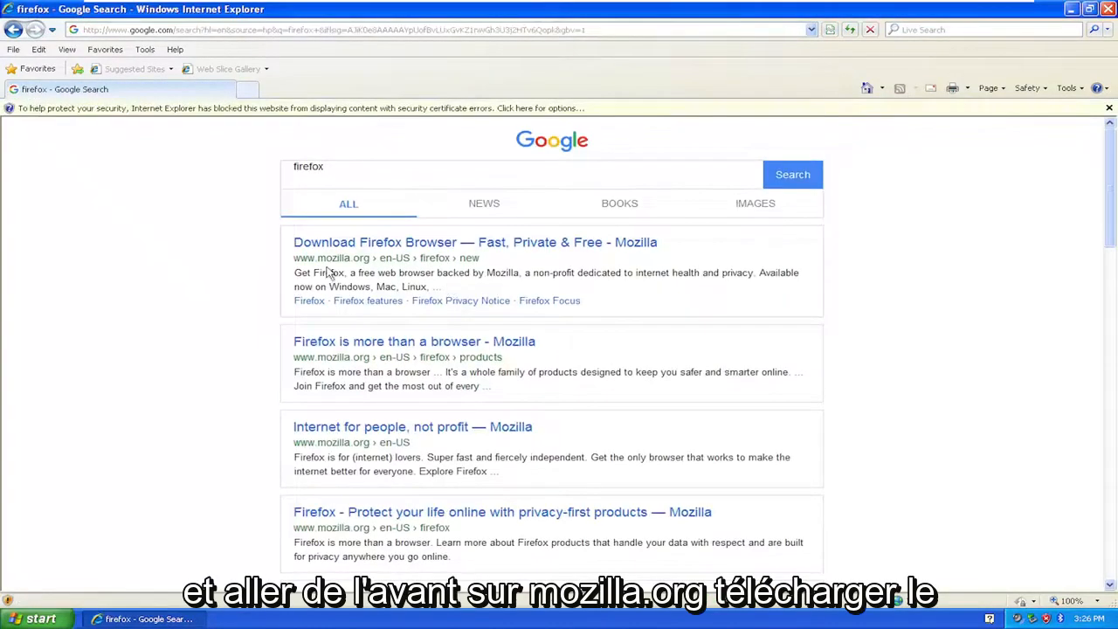
mouse_move(420, 241)
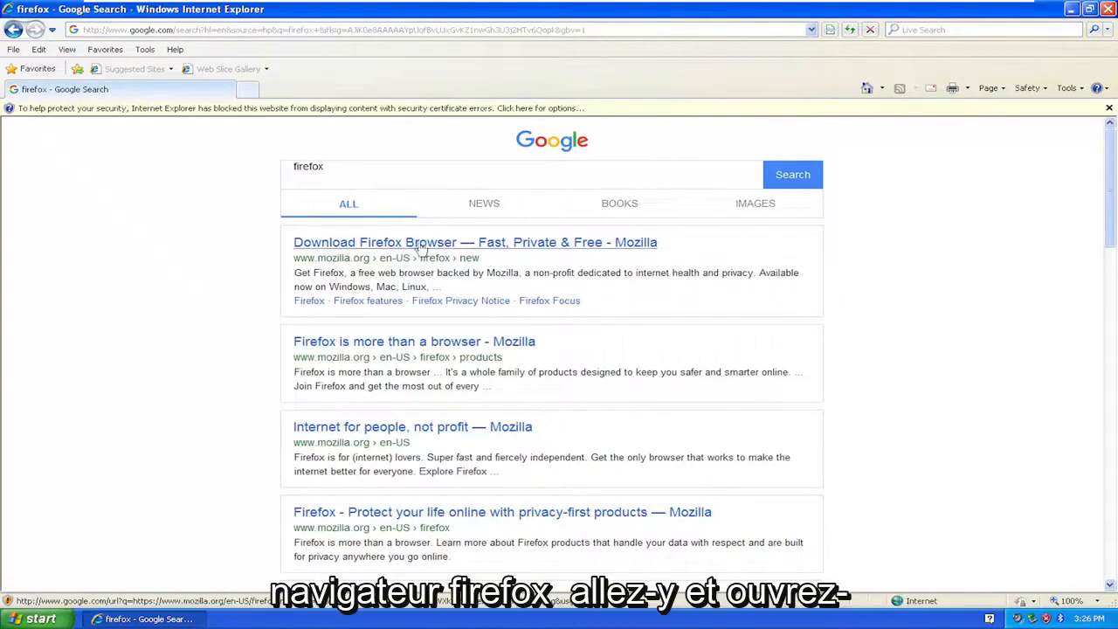
left_click(475, 242)
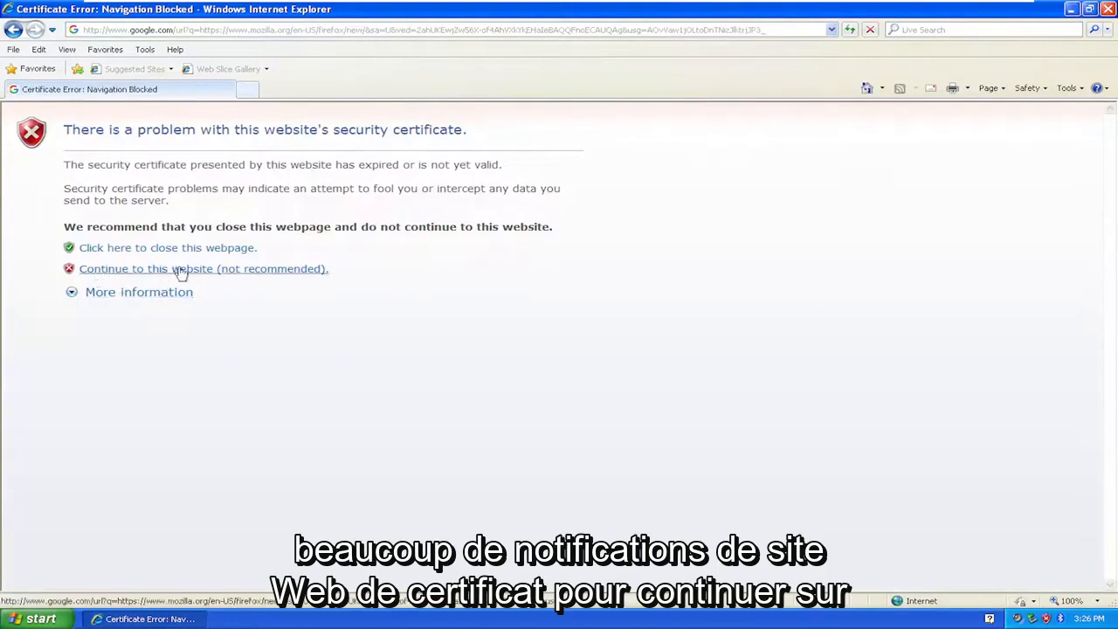
left_click(203, 270)
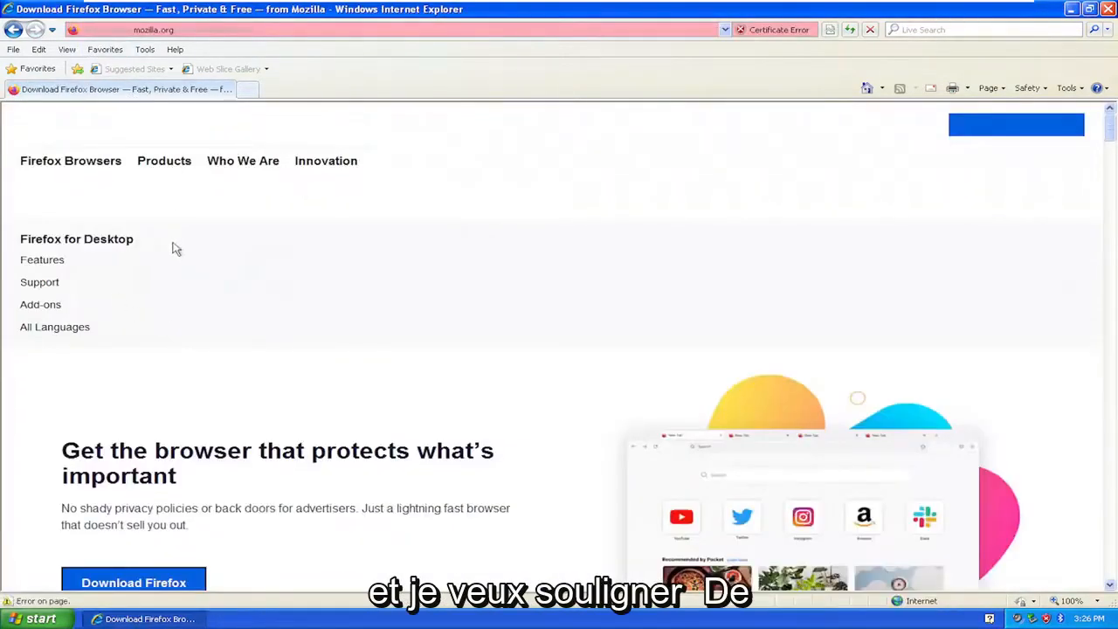
Request the Firefox installer download from Mozilla's page
scroll("down", 3)
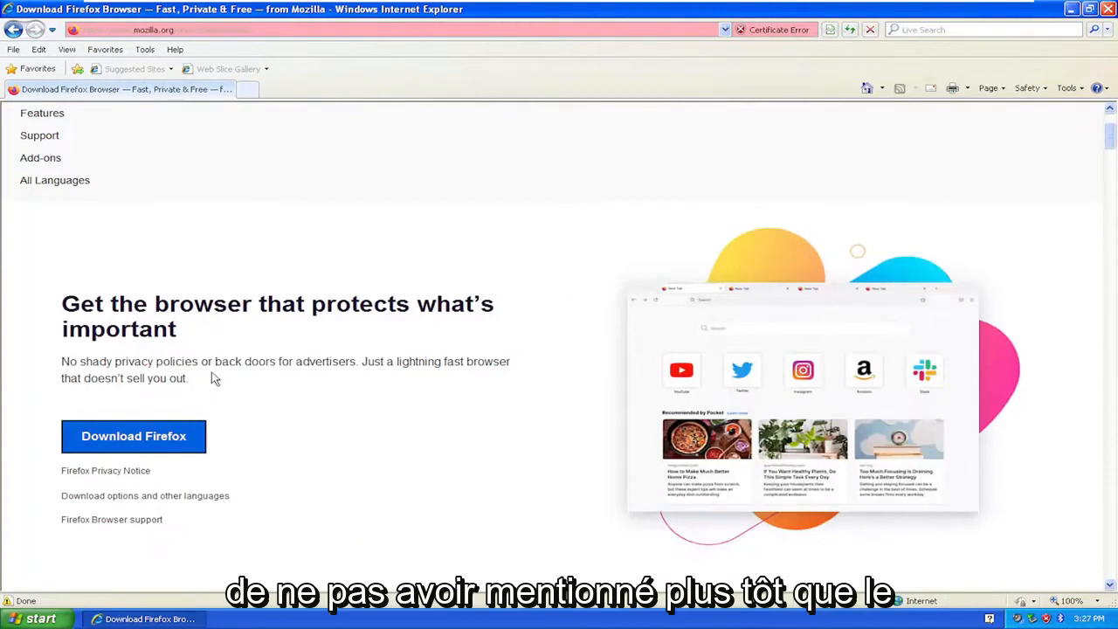
mouse_move(217, 332)
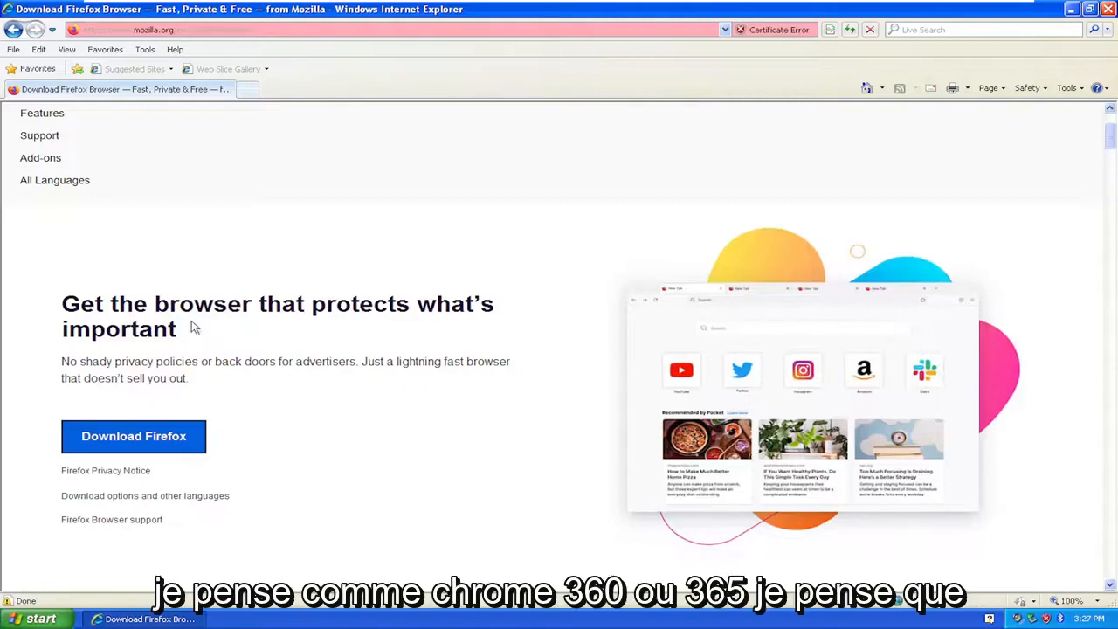
mouse_move(201, 326)
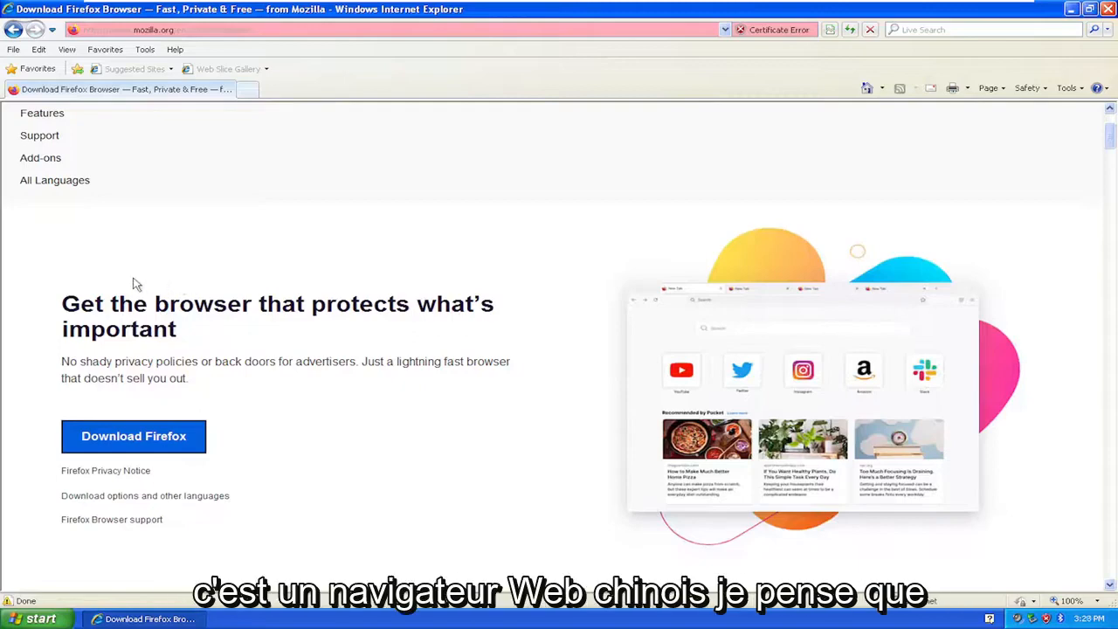
mouse_move(231, 257)
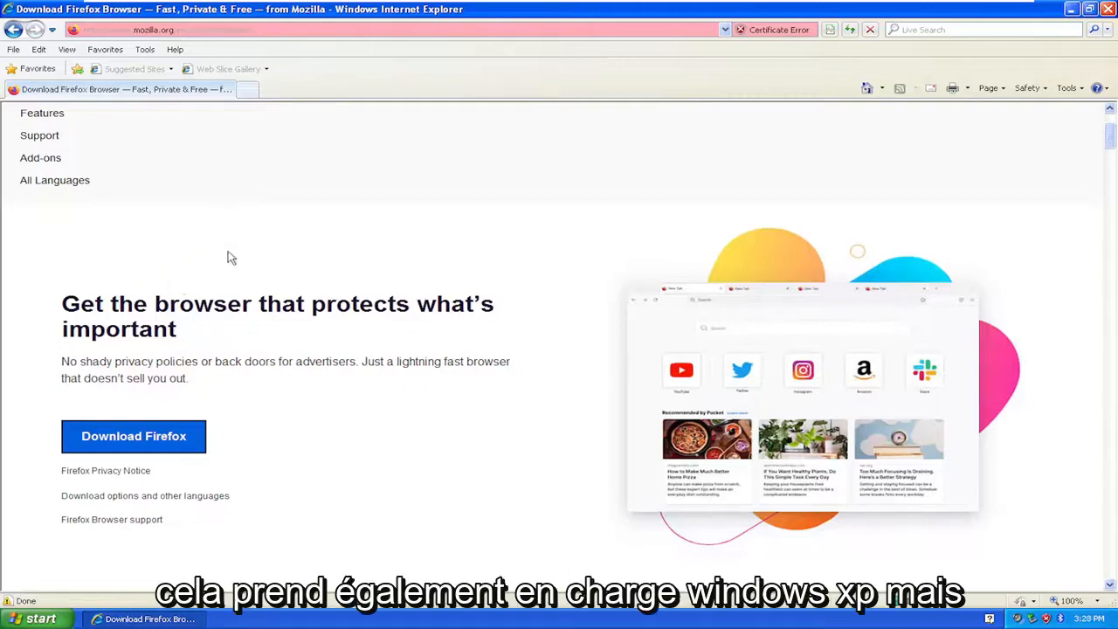
mouse_move(210, 339)
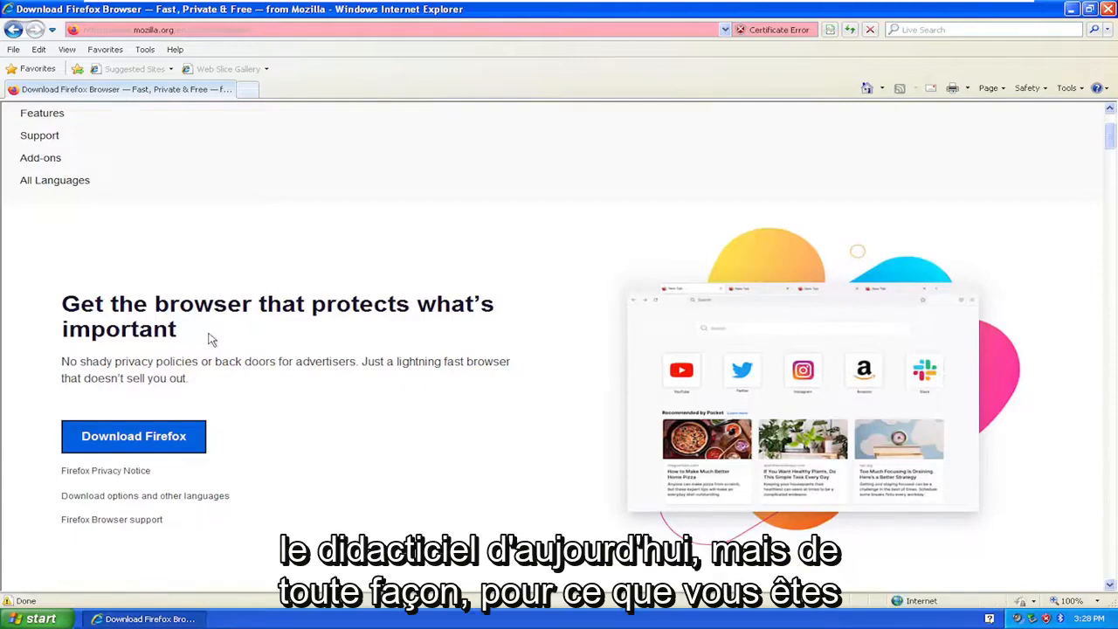
scroll("down", 3)
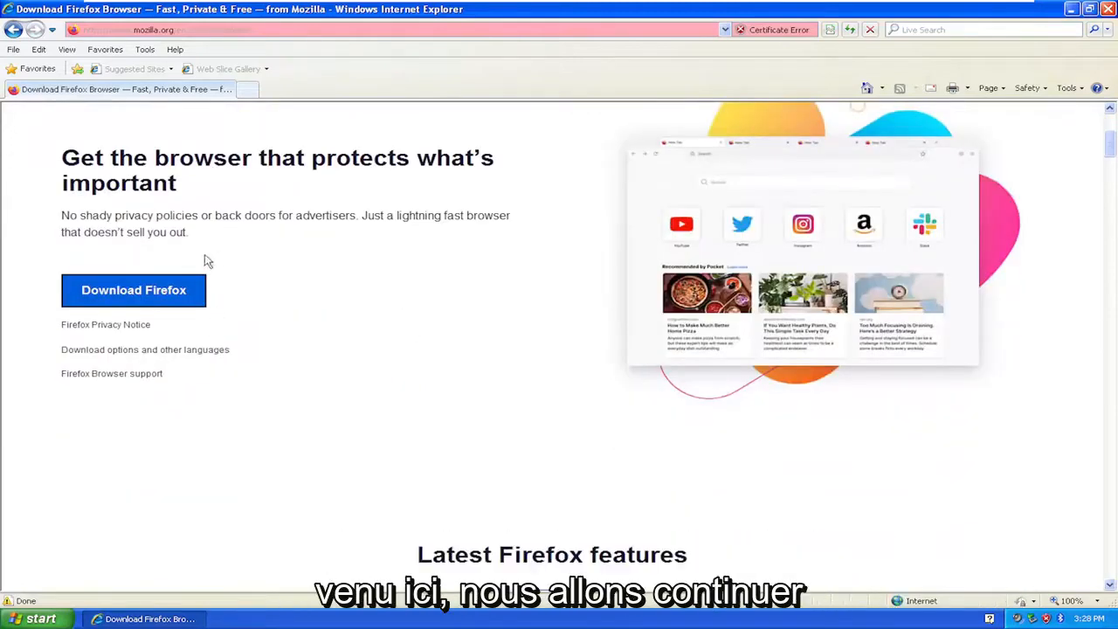
left_click(132, 290)
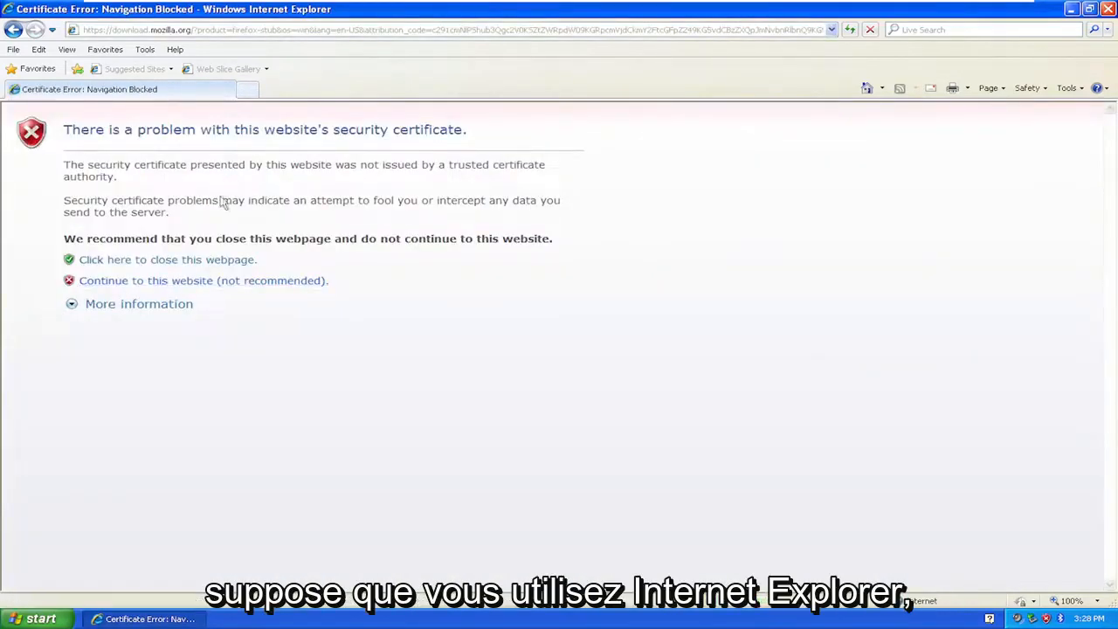
Accept the certificate and publisher warnings and run the downloaded Firefox setup file
left_click(202, 279)
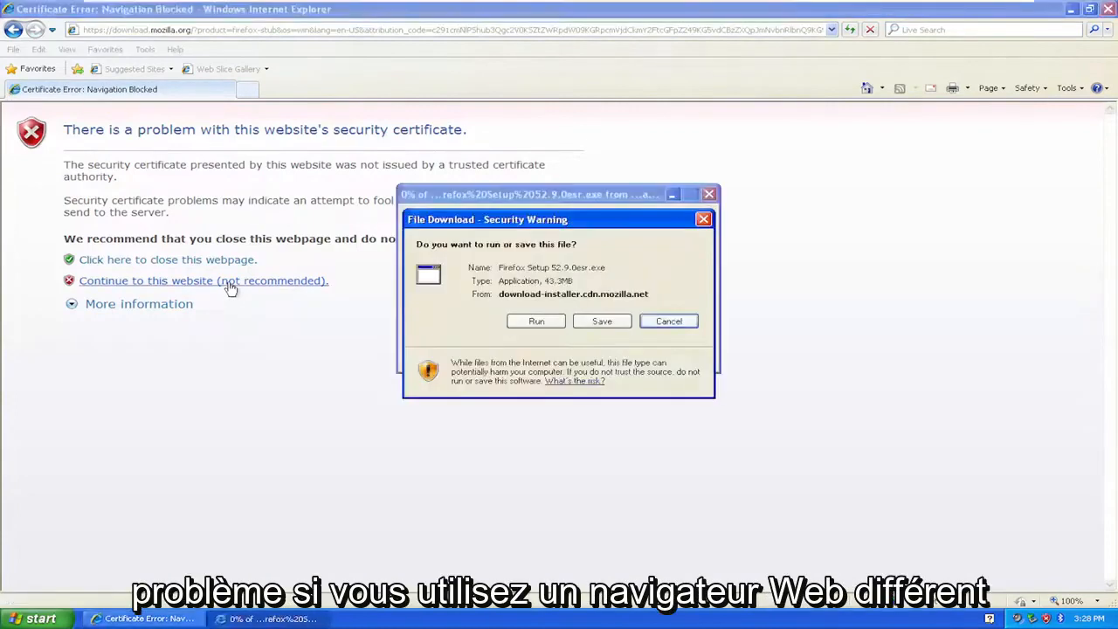
left_click(601, 321)
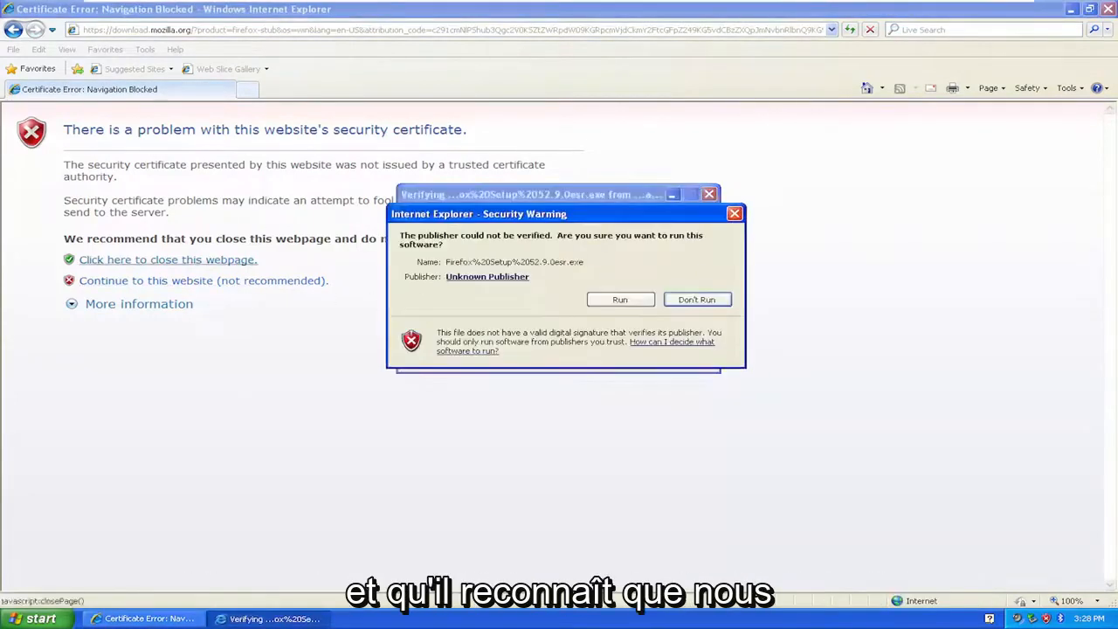
left_click(619, 298)
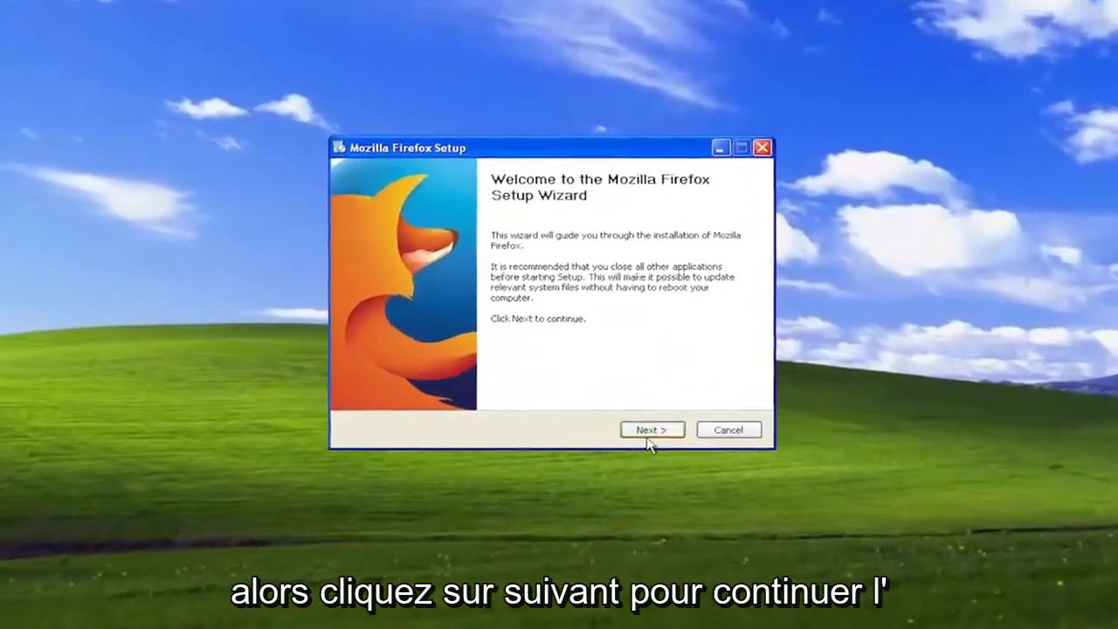
Install and launch Firefox as default browser, choosing 'Don't import anything' in the Import Wizard
left_click(651, 430)
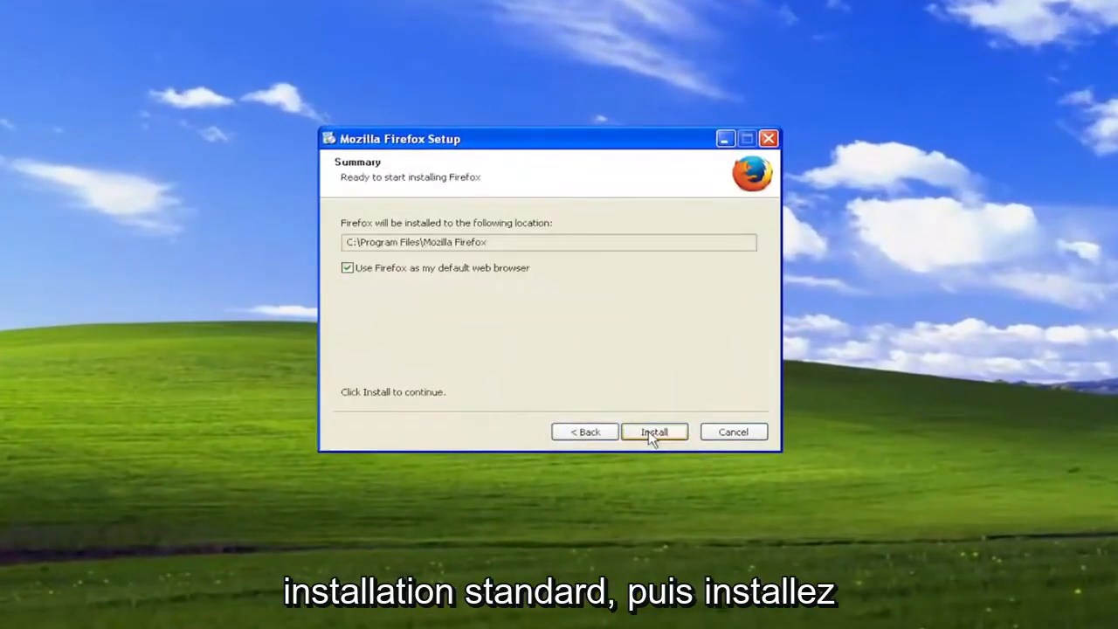
left_click(654, 432)
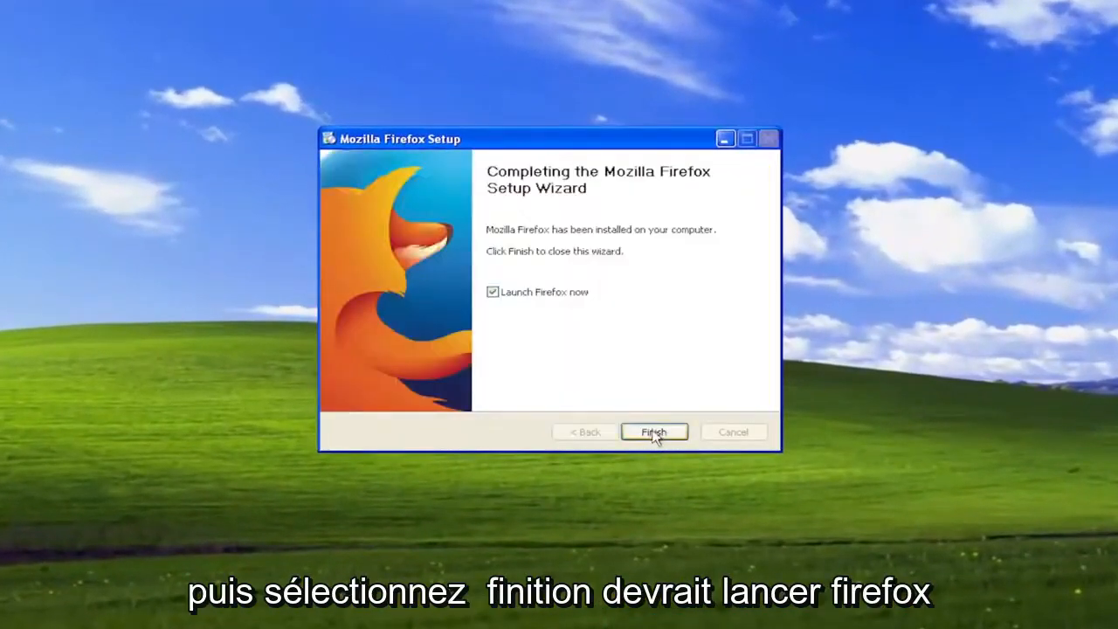
left_click(653, 431)
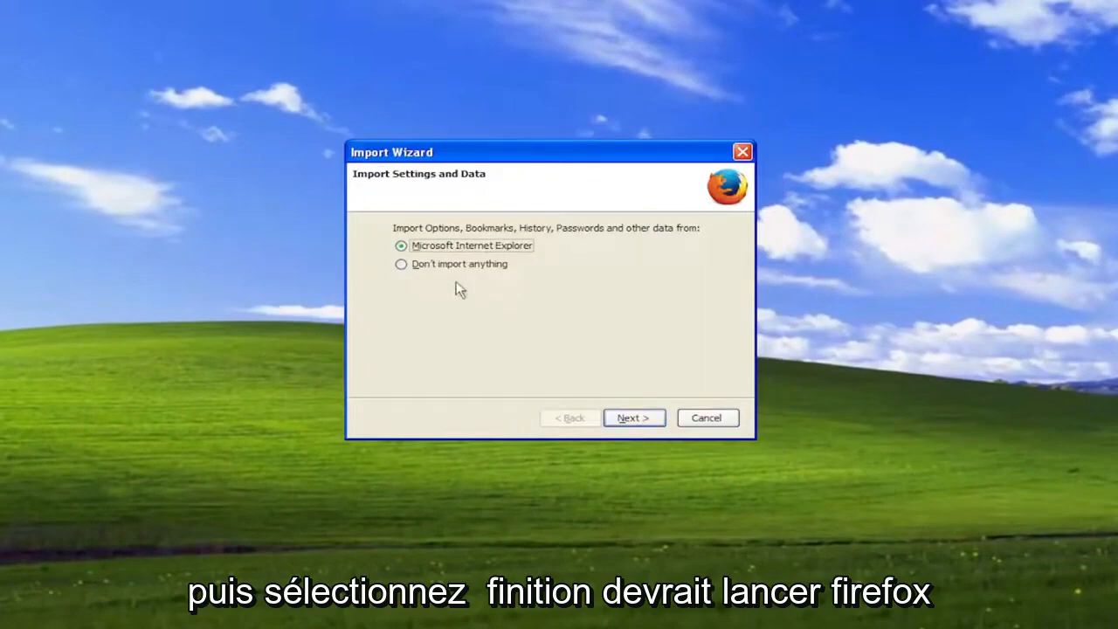
left_click(402, 263)
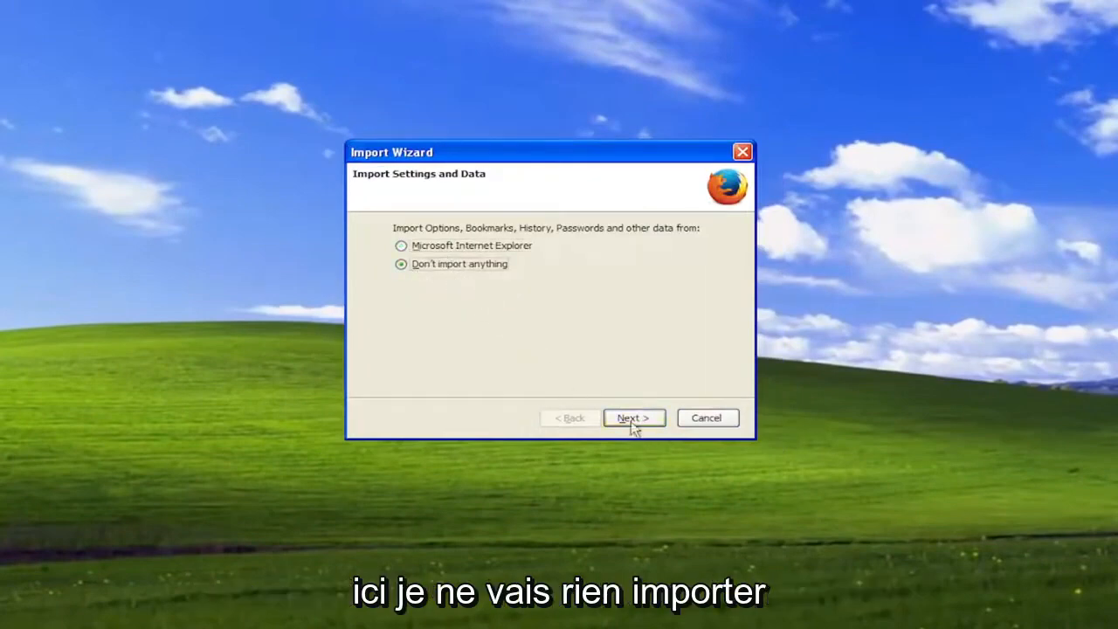
left_click(633, 417)
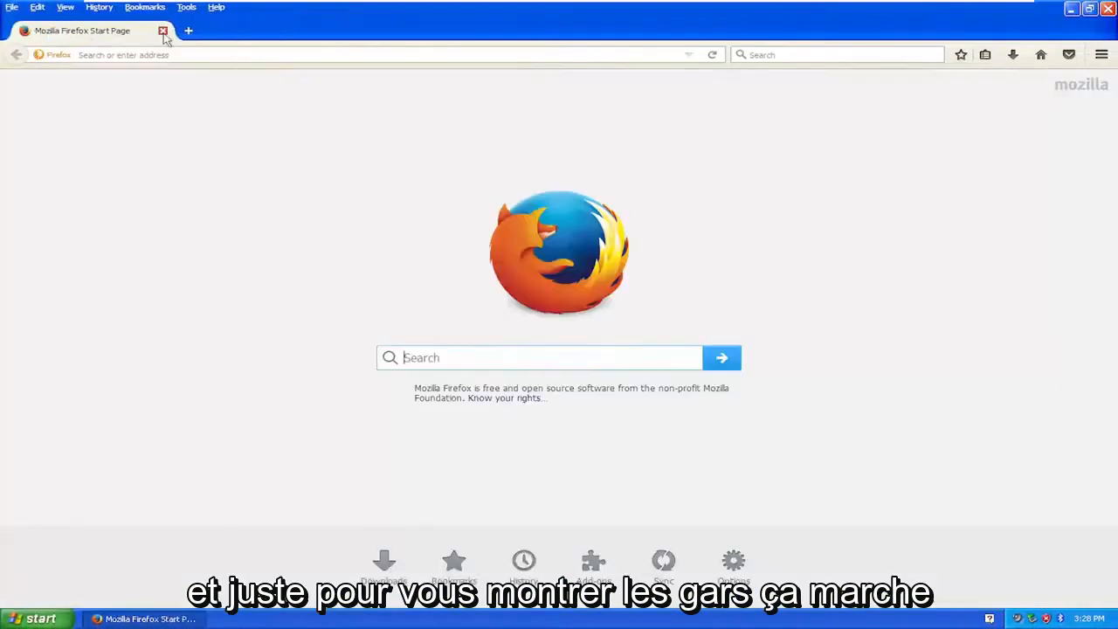
Go to YouTube and search it for mdtechvideos
type("youtube.co")
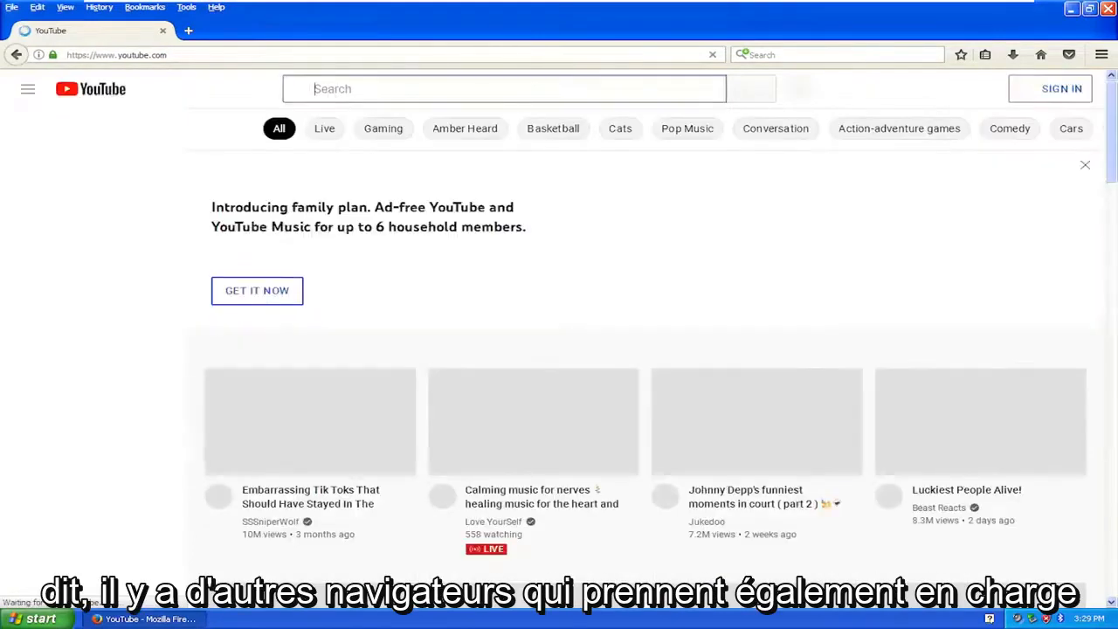
type("mdtechvideos")
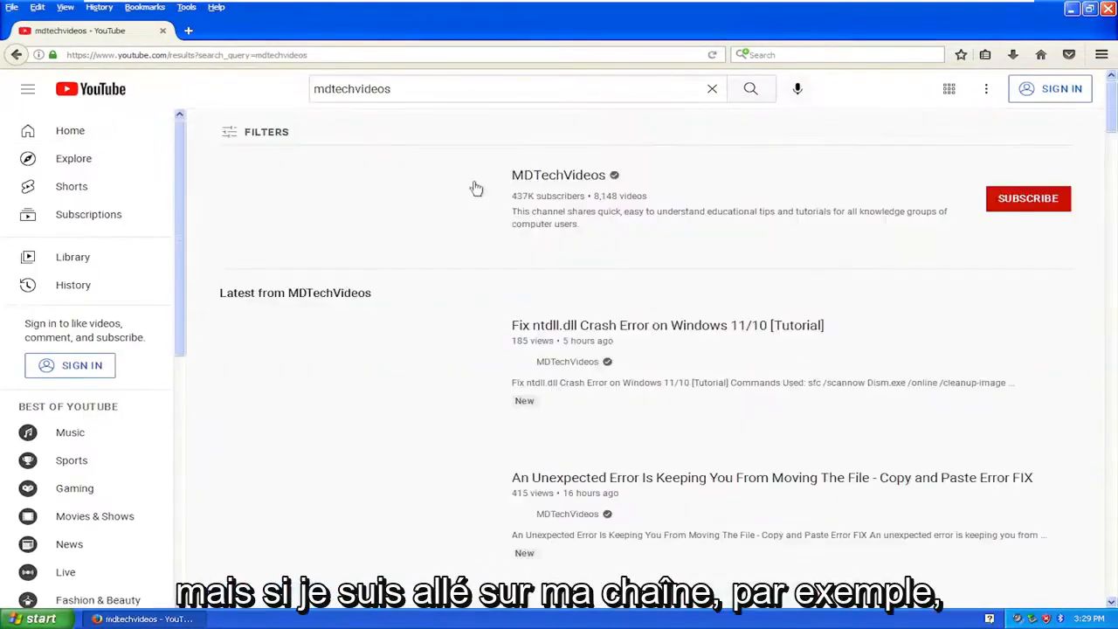
Enter the MDTechVideos channel result and browse its Videos page uploads
left_click(559, 175)
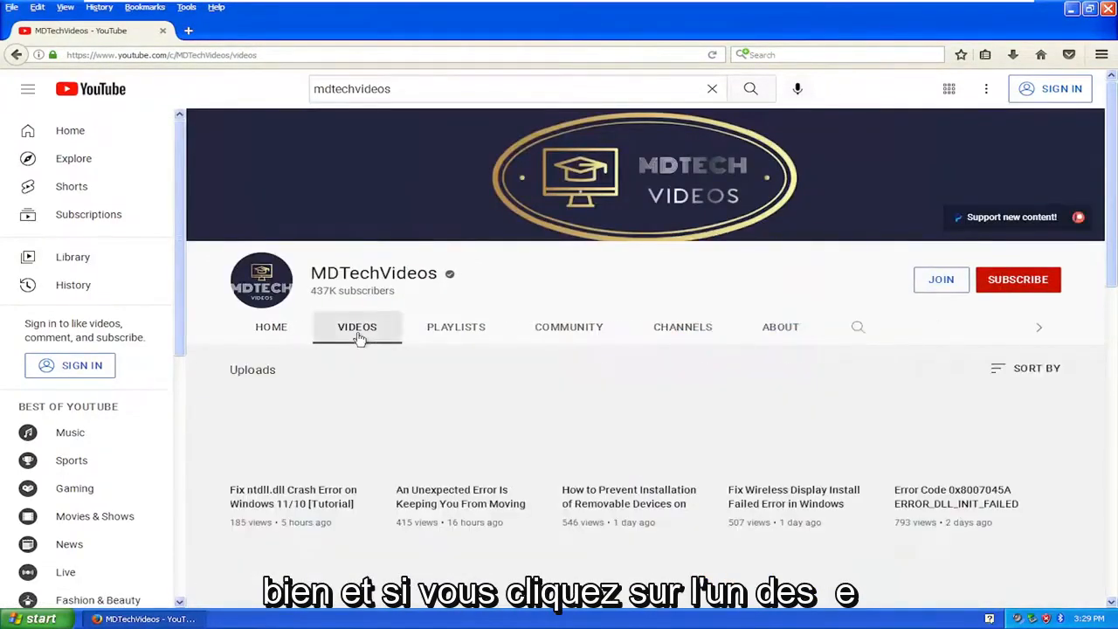
scroll("down", 3)
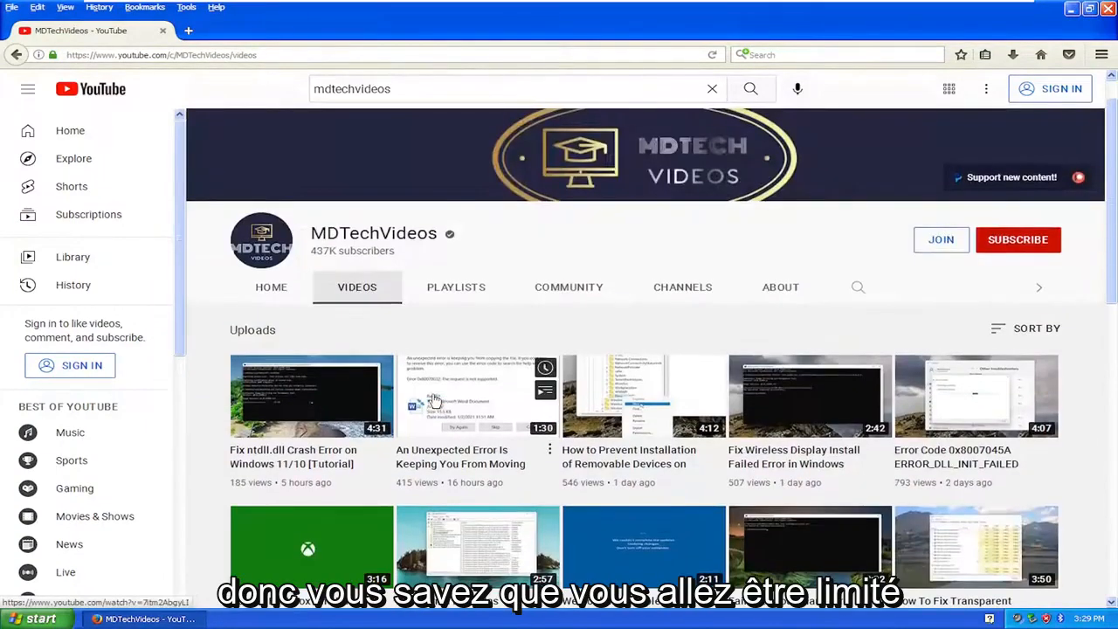
scroll("down", 3)
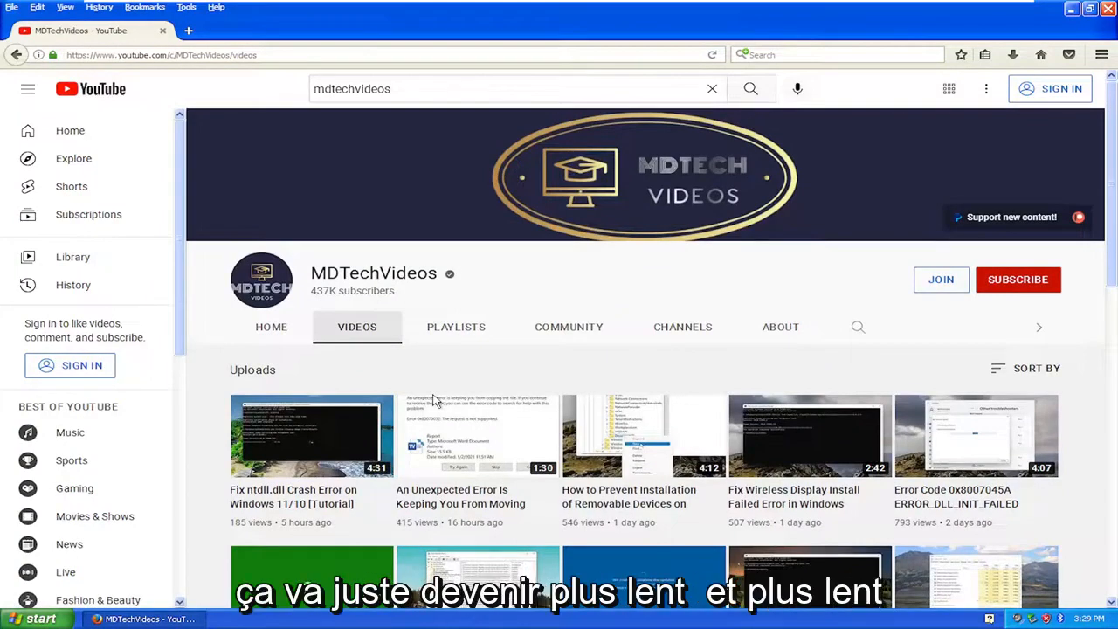
scroll("down", 3)
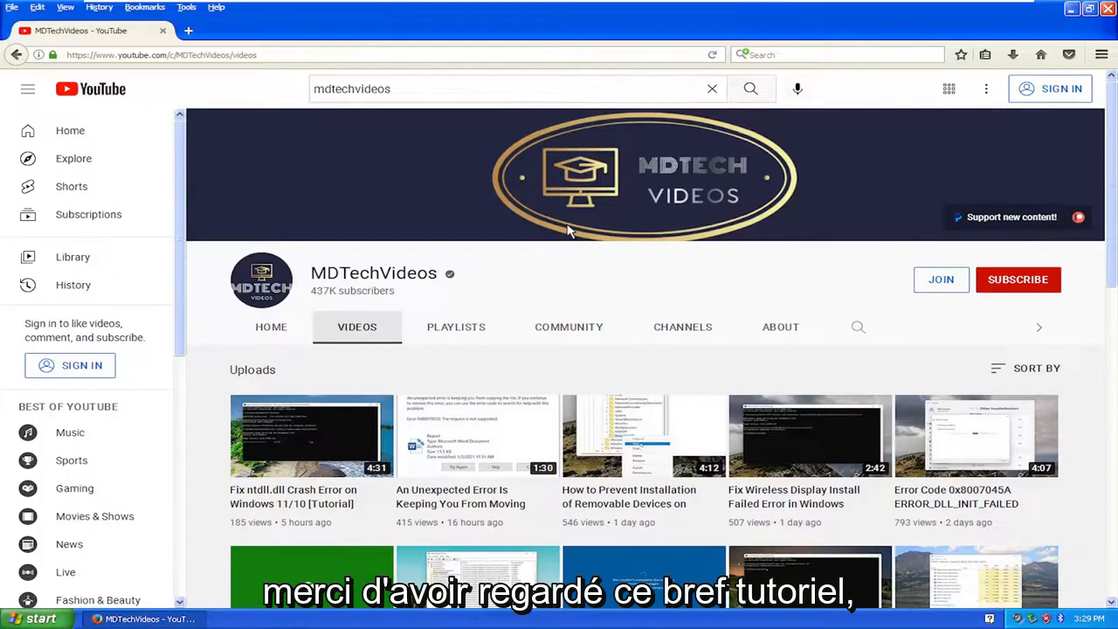
mouse_move(618, 244)
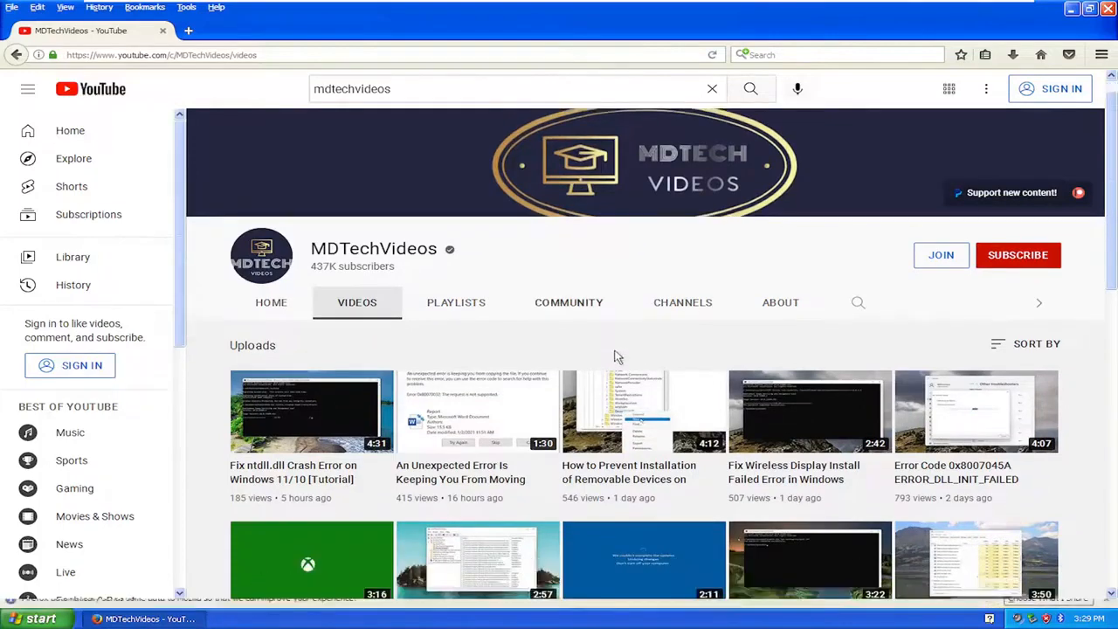
scroll("down", 3)
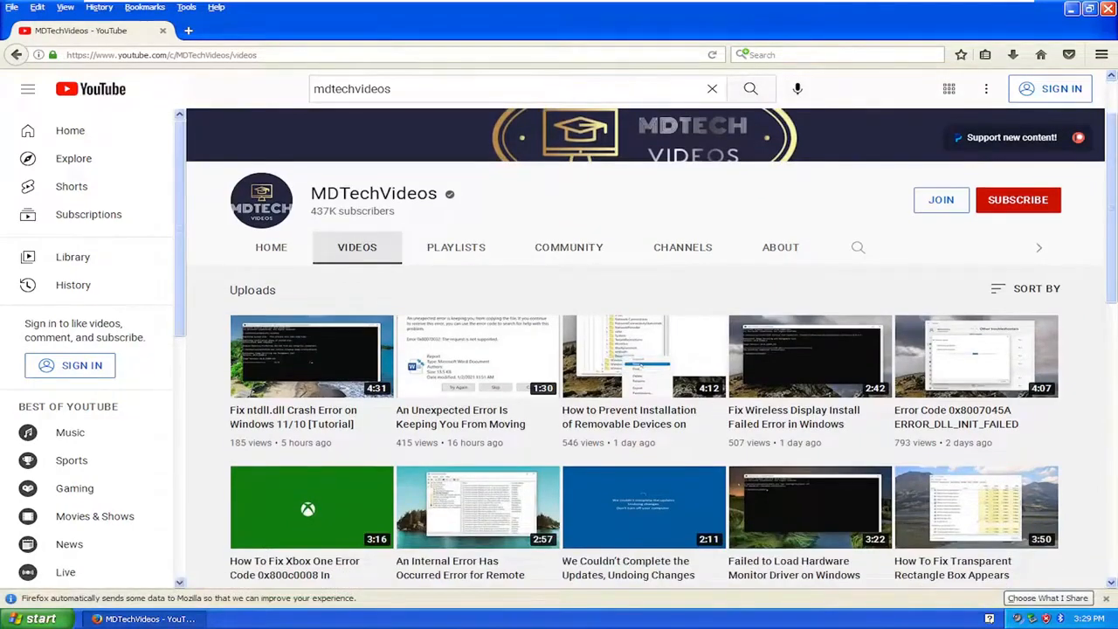